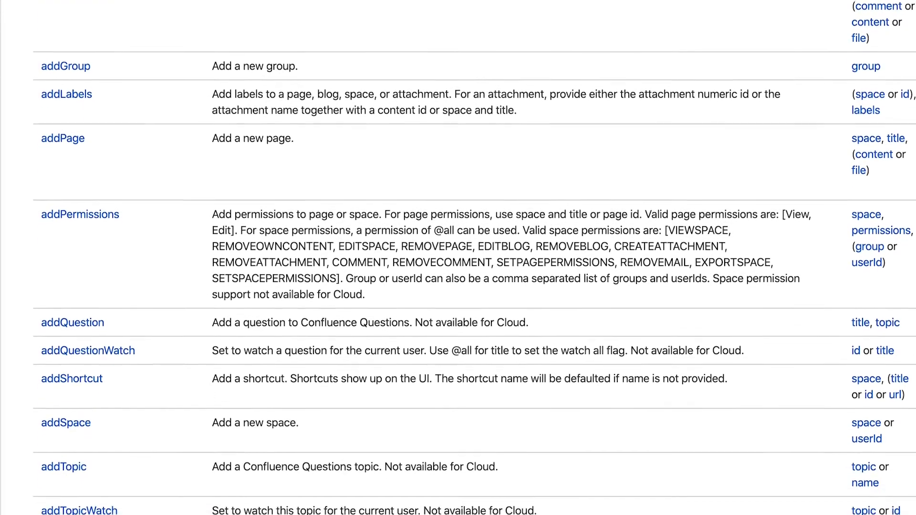
scroll(down, 3)
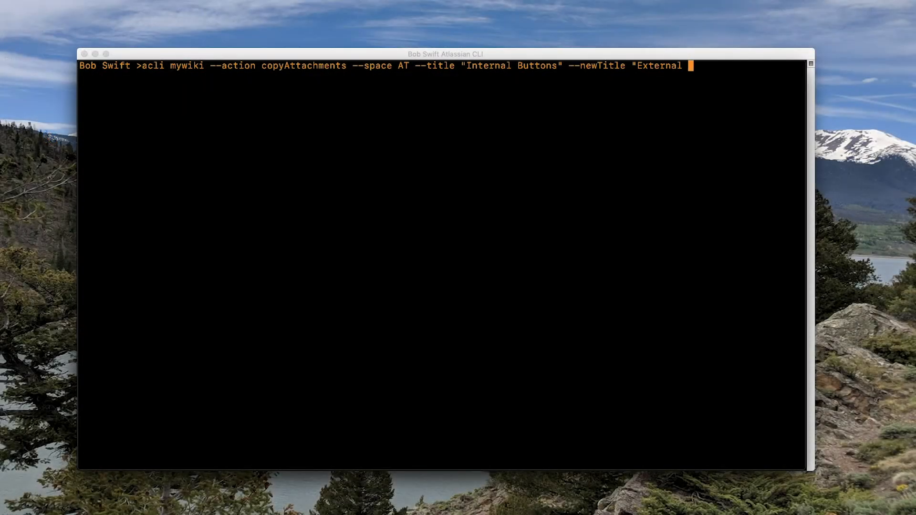
text(Buttons")
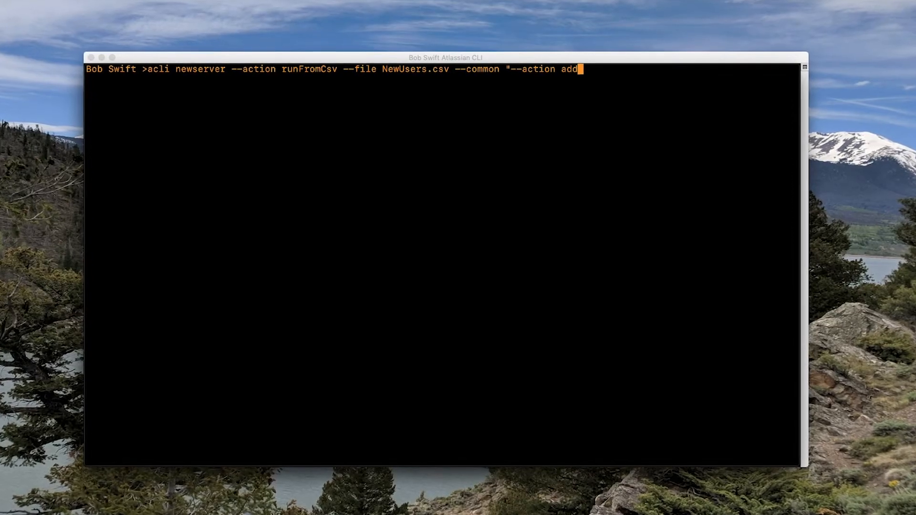
text(User")
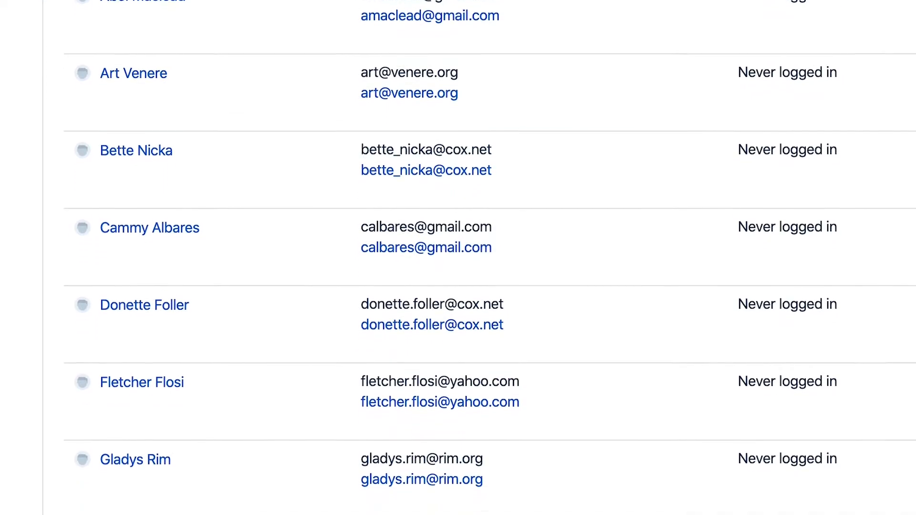
scroll(down, 3)
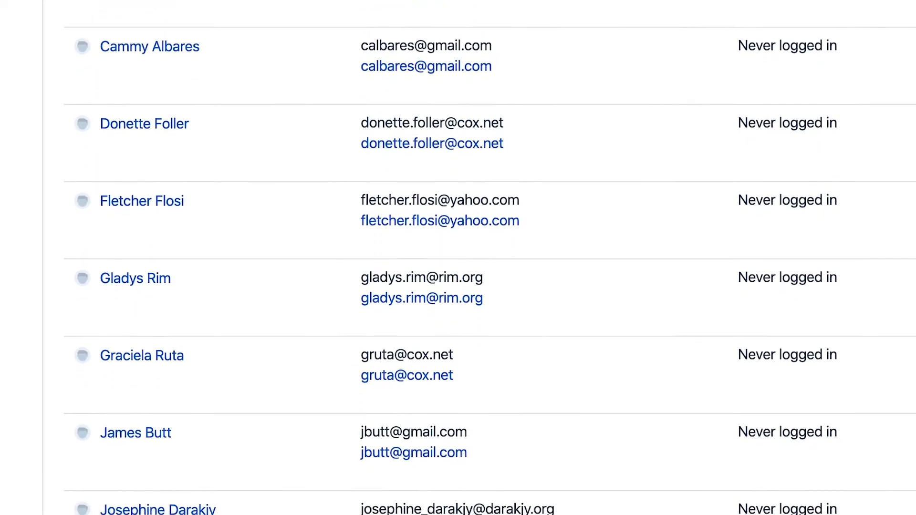
scroll(down, 3)
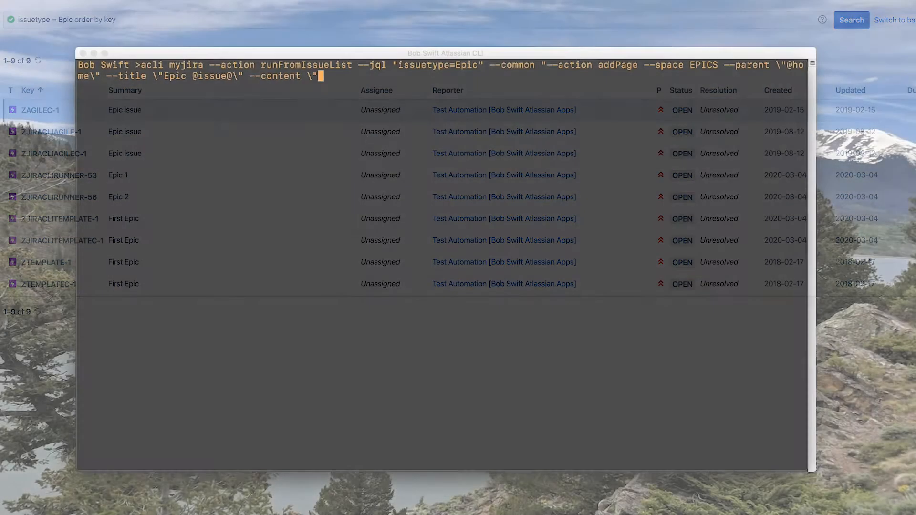
text({jiraiss)
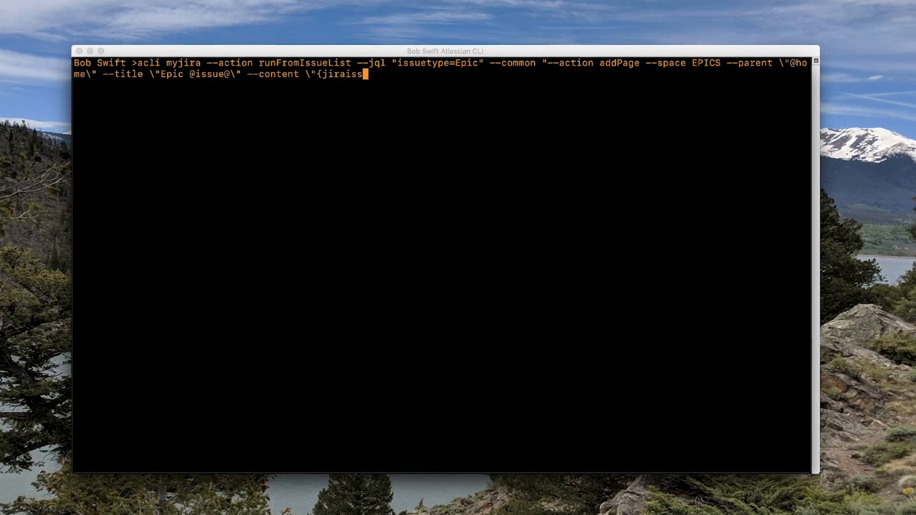
text(ues:)
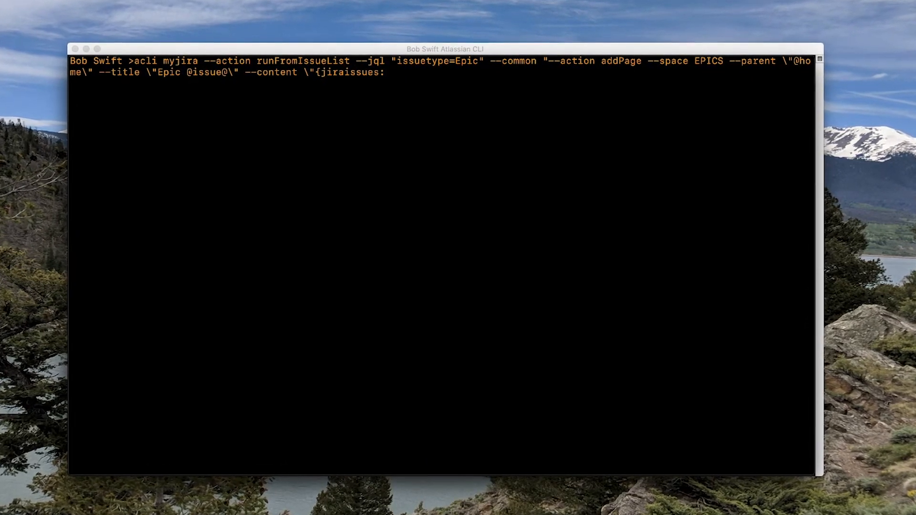
text(jqlQuery=')
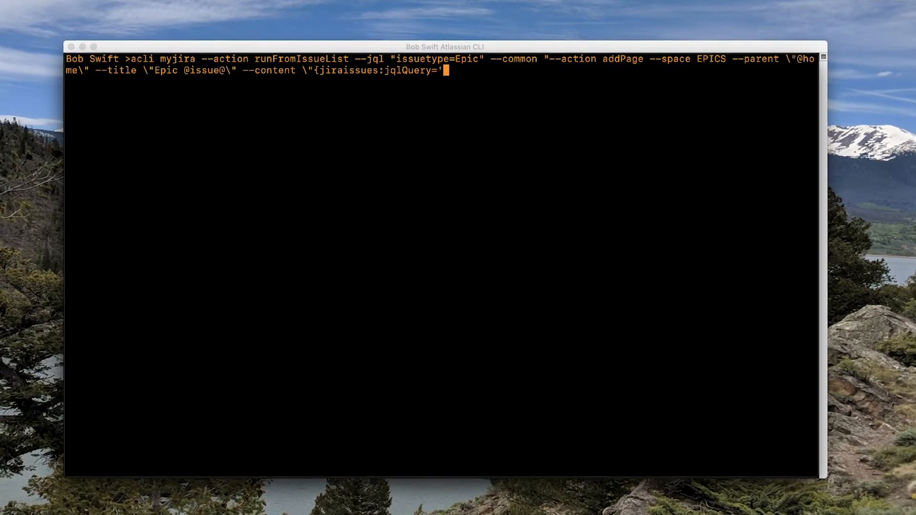
text(Epic Link)
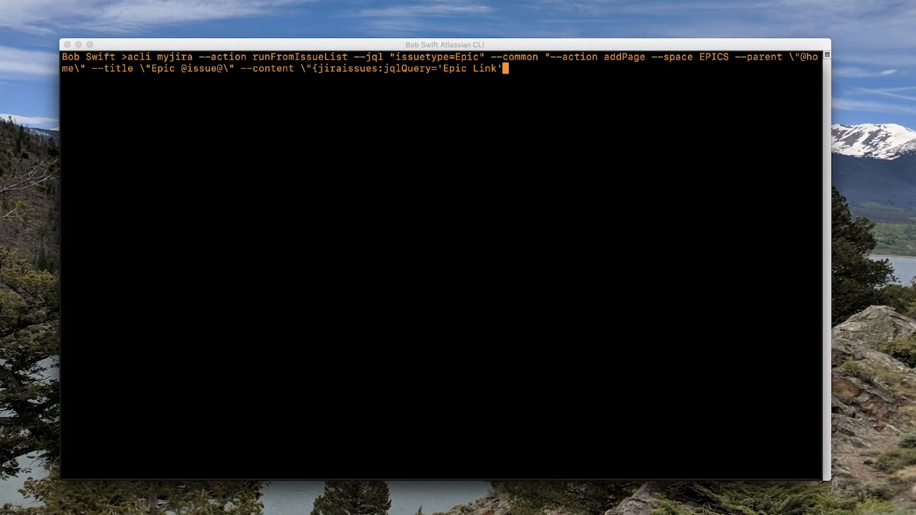
text(=@issue@)
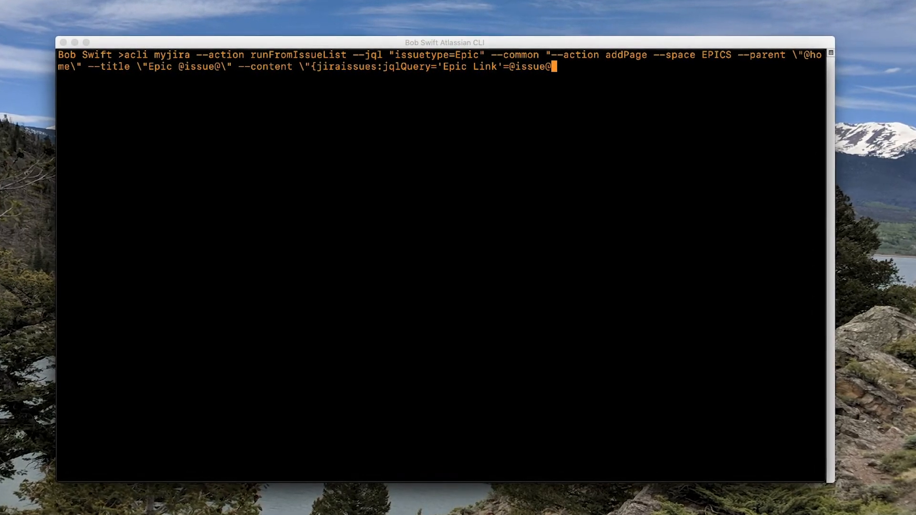